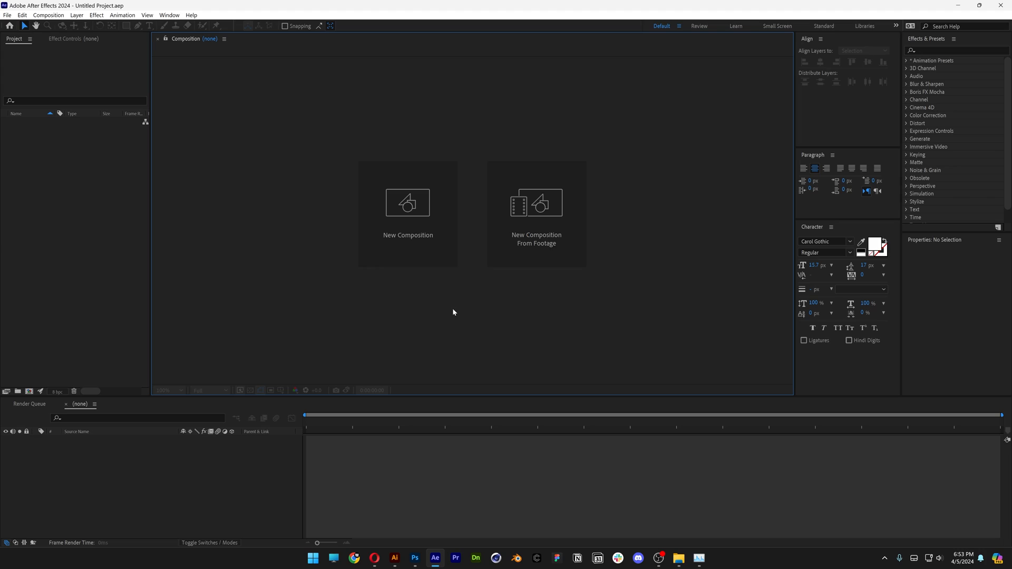
Create a new composition Final Comp at HD 1920x1080, 29.97 fps, 10 seconds
click(407, 213)
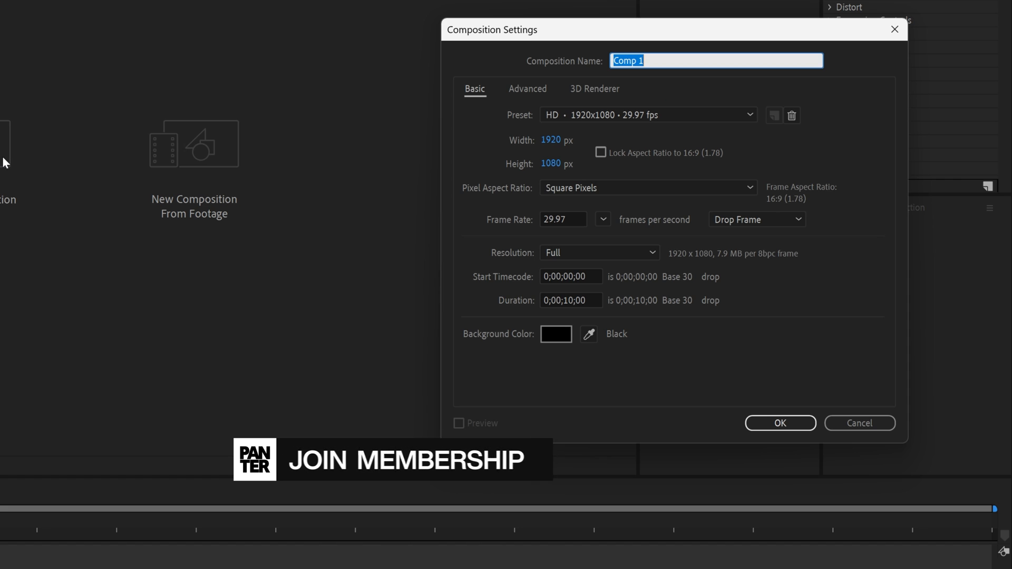
click(748, 115)
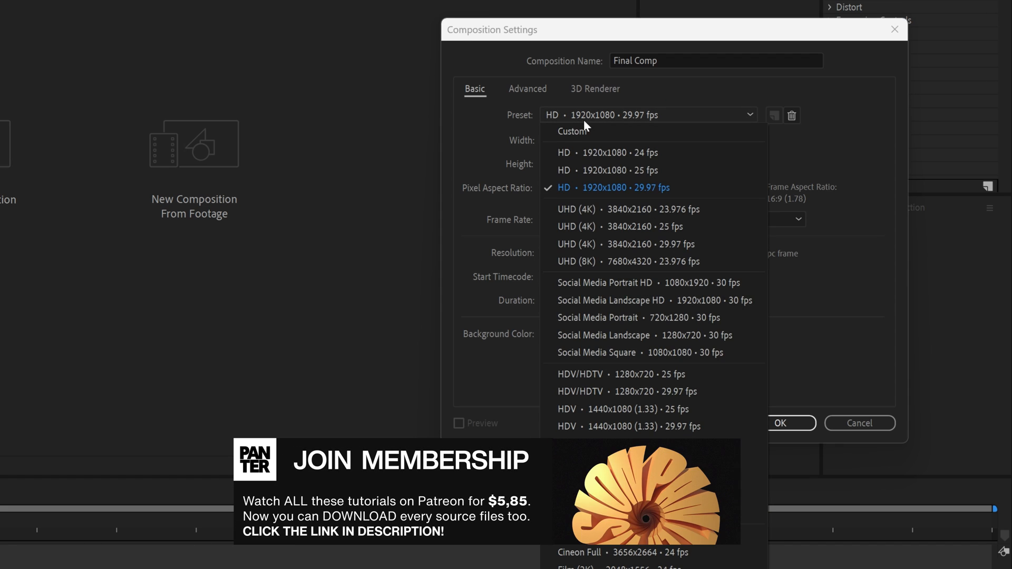
click(610, 188)
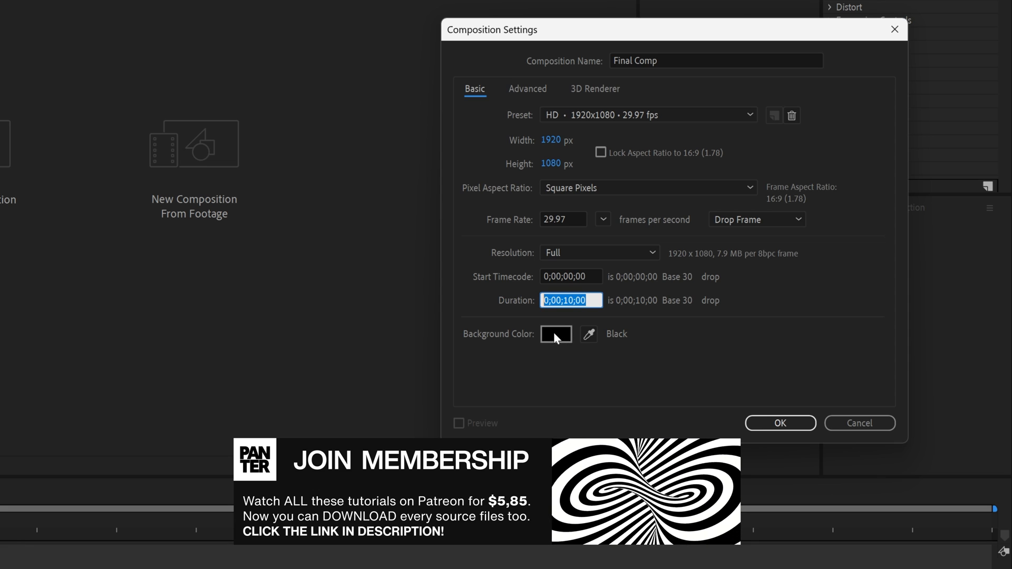
click(779, 423)
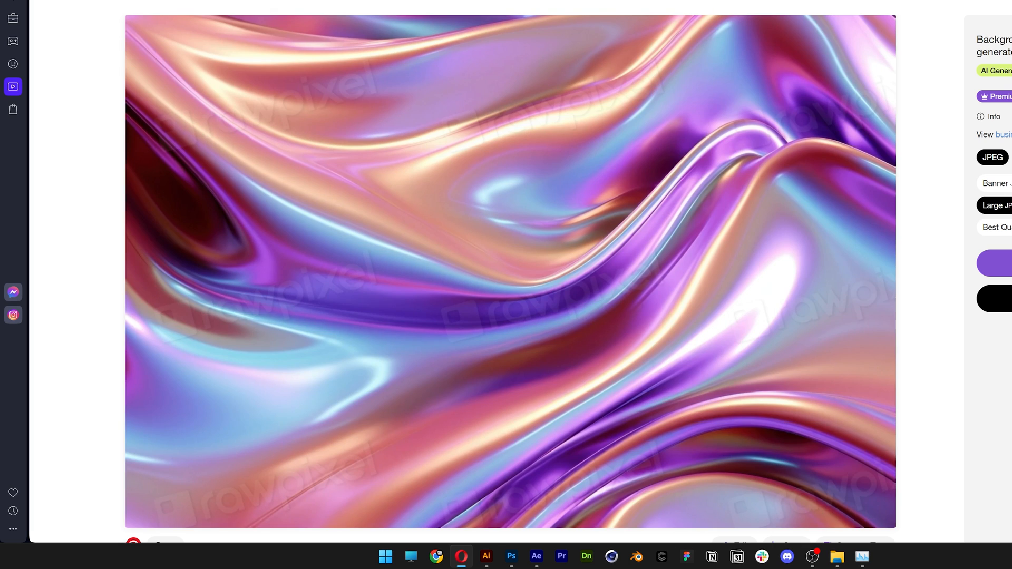
Pre-compose the chrome image layer into a composition named Texture, moving all attributes
click(535, 557)
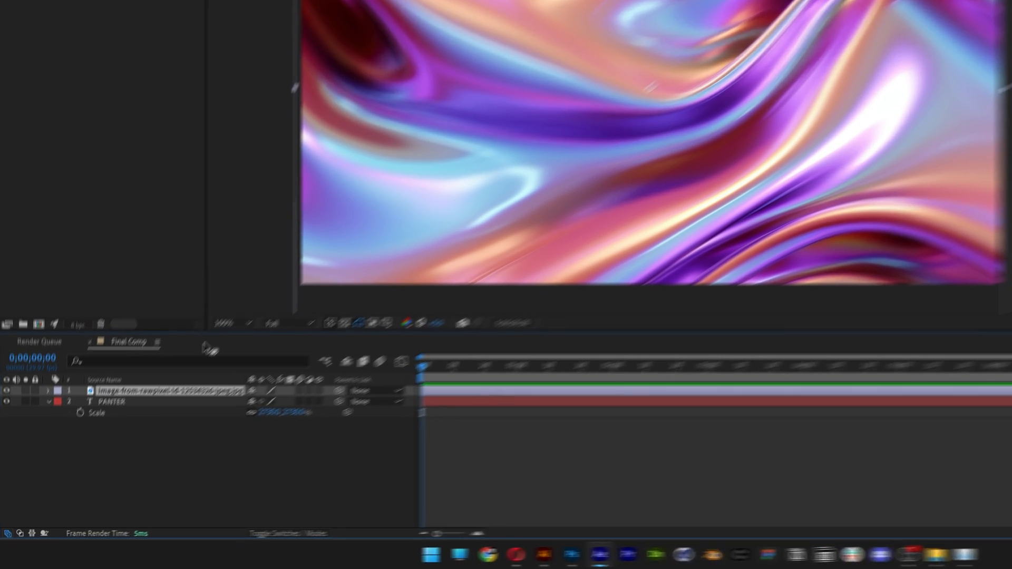
right_click(180, 358)
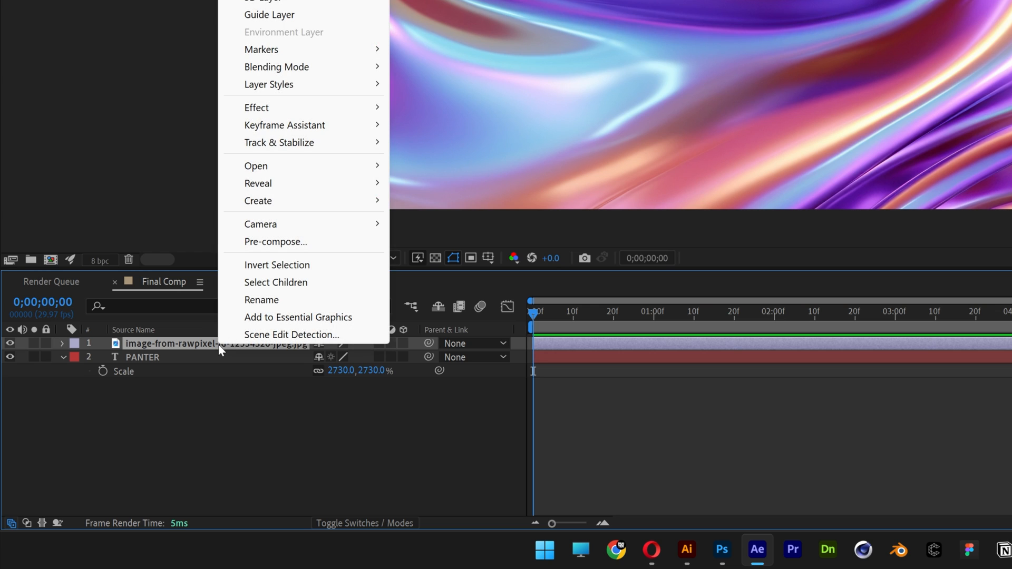
click(275, 242)
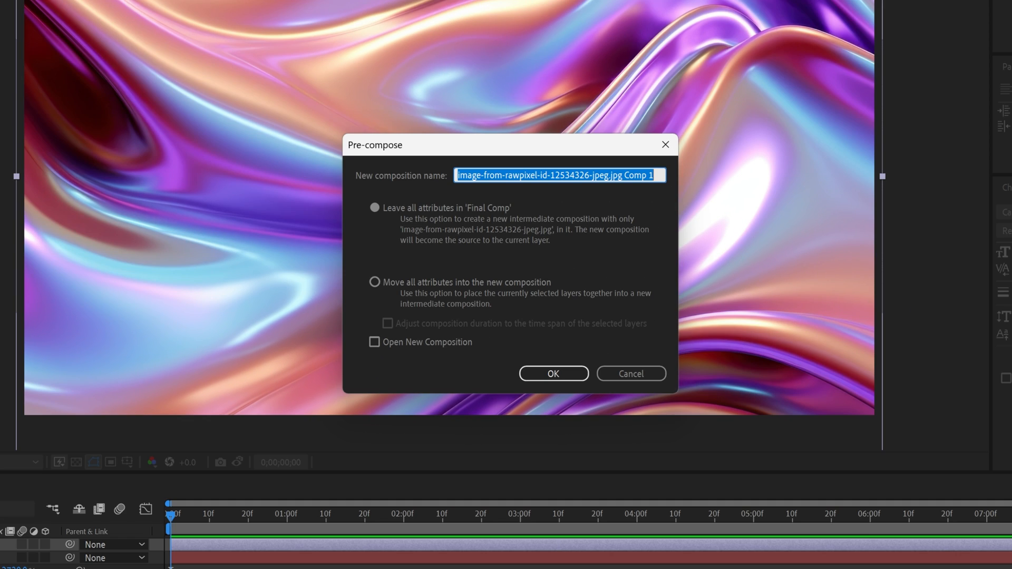
text(Texture)
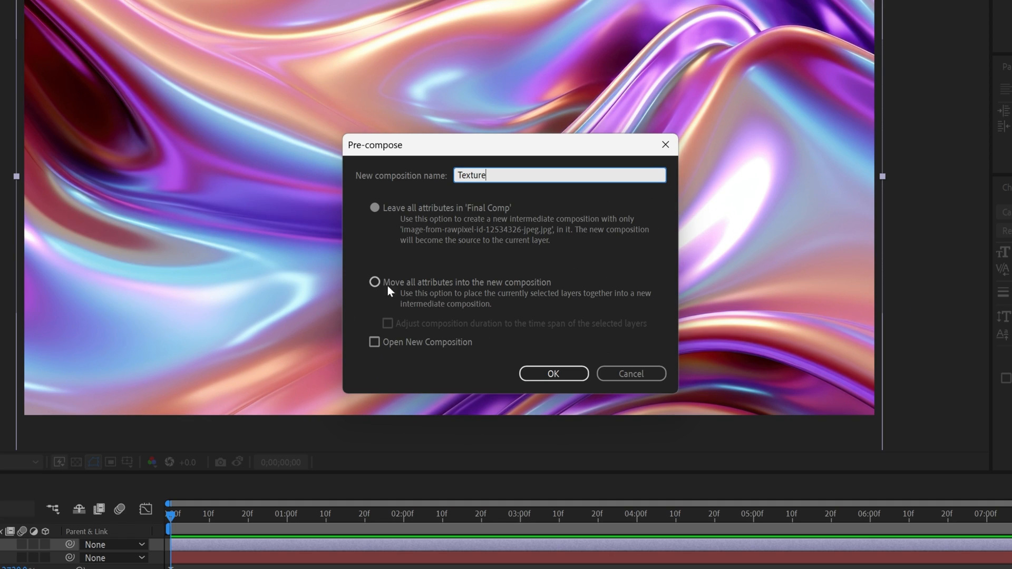
click(374, 282)
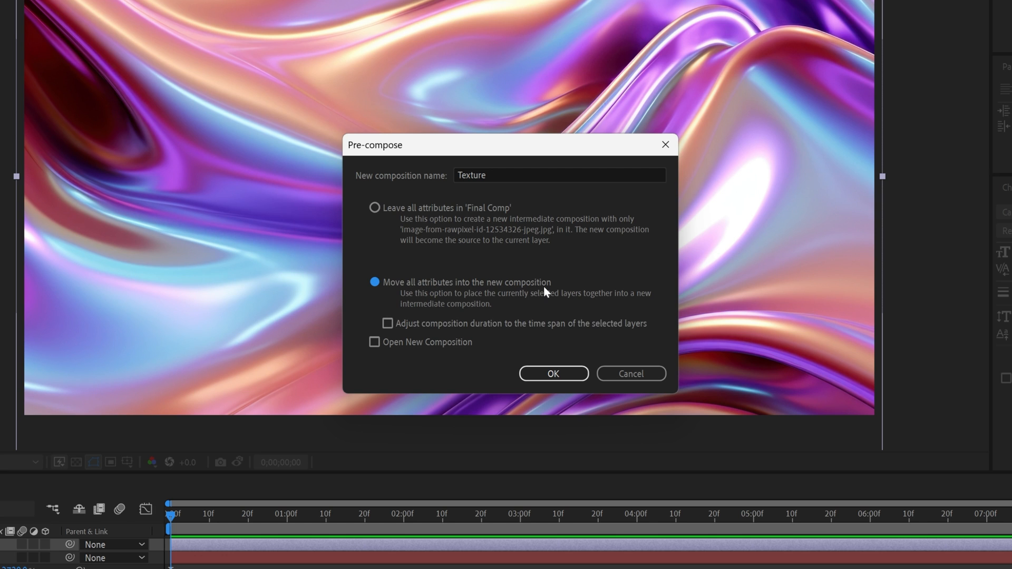
click(551, 374)
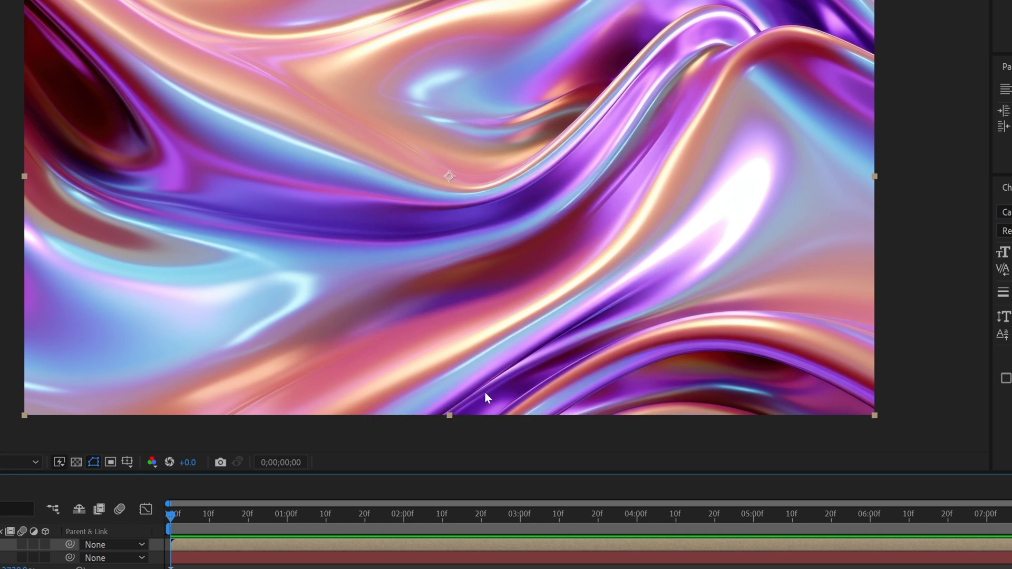
Pre-compose the PANTER text layer into its own composition
right_click(140, 357)
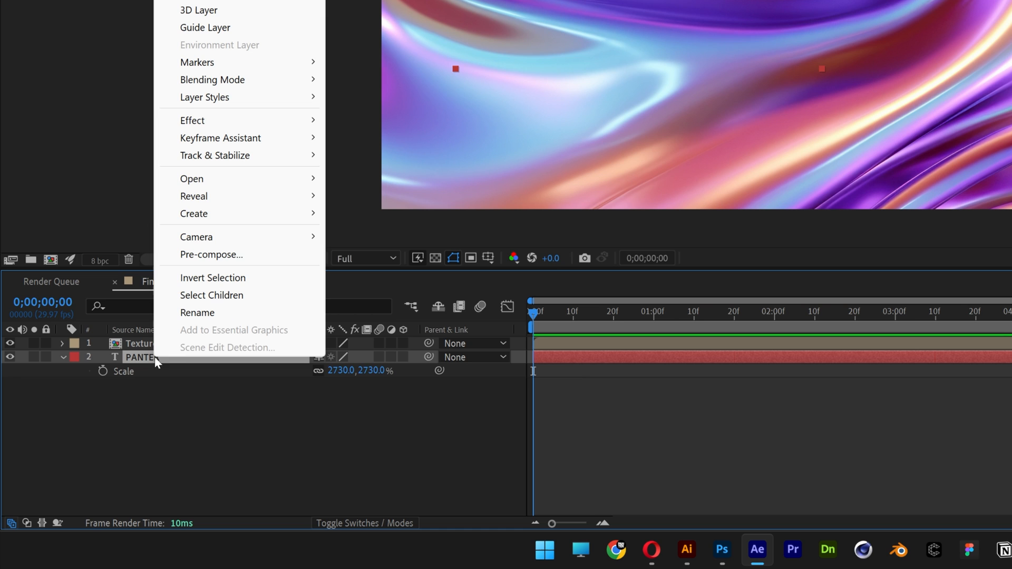
click(211, 254)
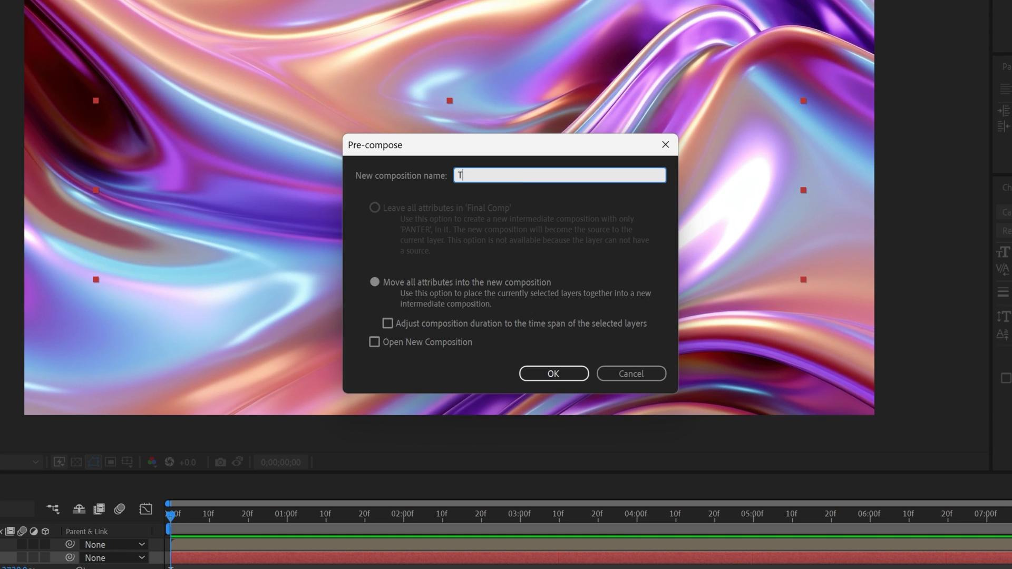
click(551, 374)
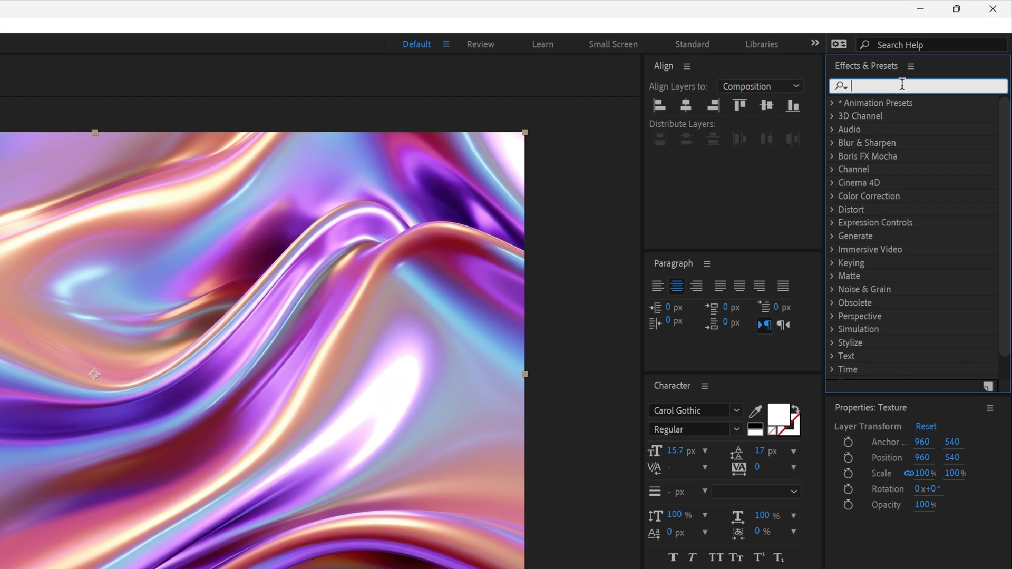
Apply CC Glass to Texture, bump-mapped to the TXT layer's alpha
text(glass)
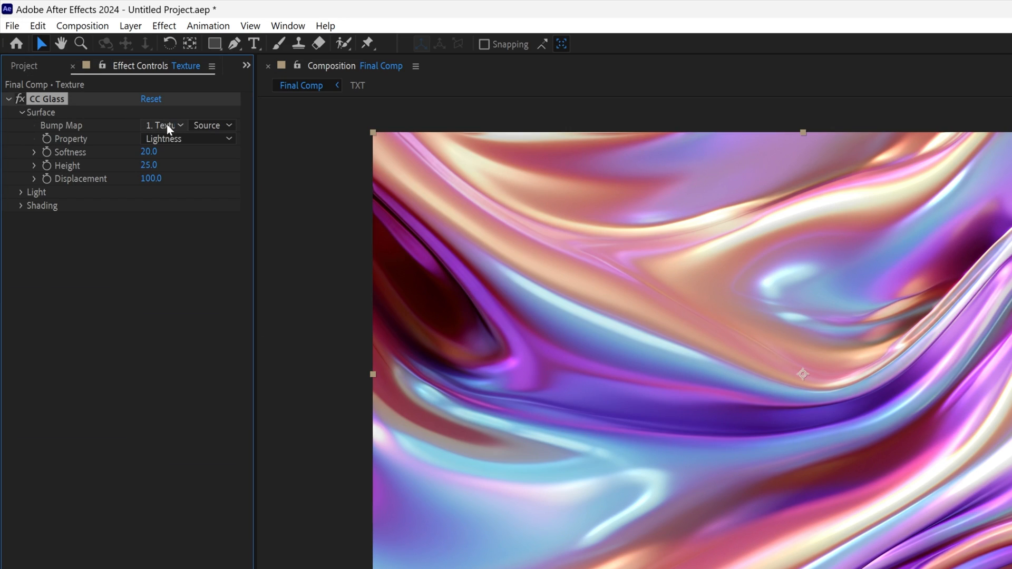
click(162, 125)
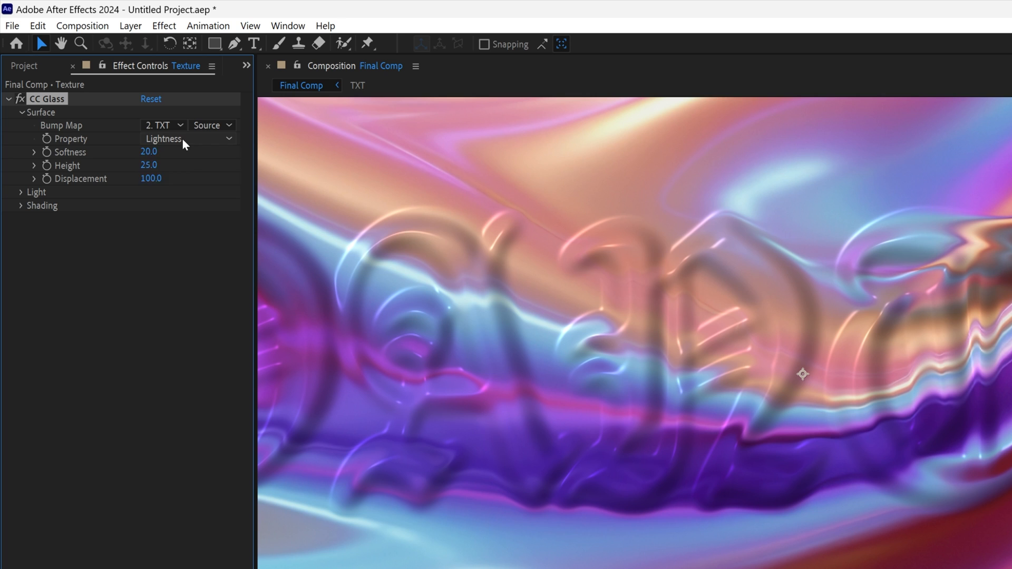
click(188, 138)
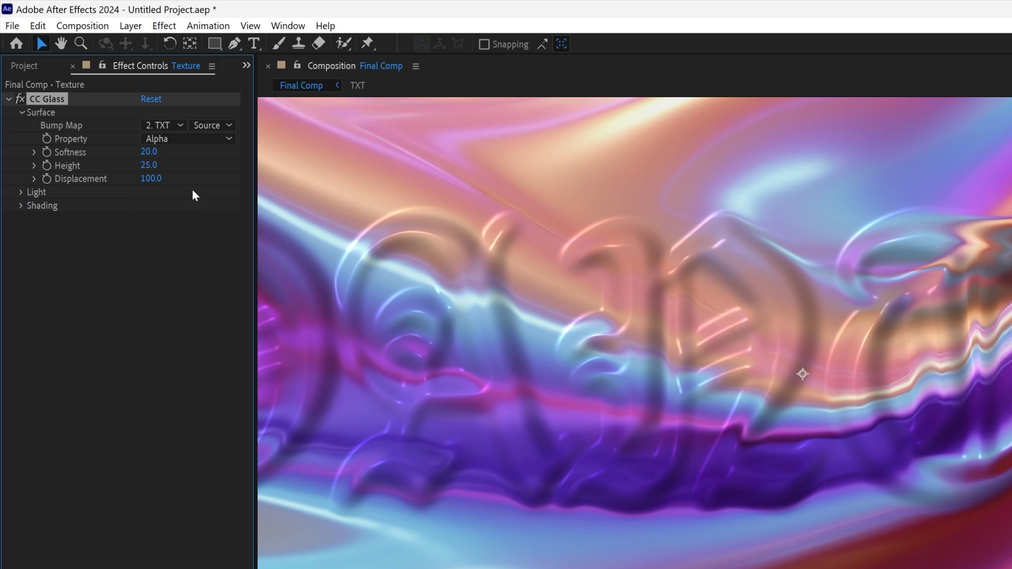
Set CC Glass softness to 9.2, height to 60 and adjust the displacement
drag(149, 150, 97, 150)
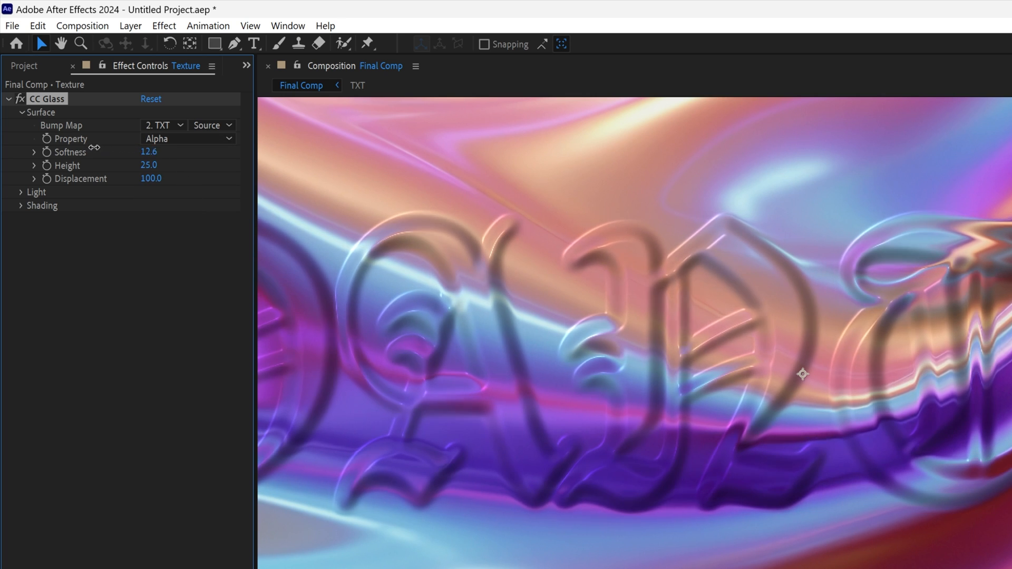
drag(148, 151, 134, 151)
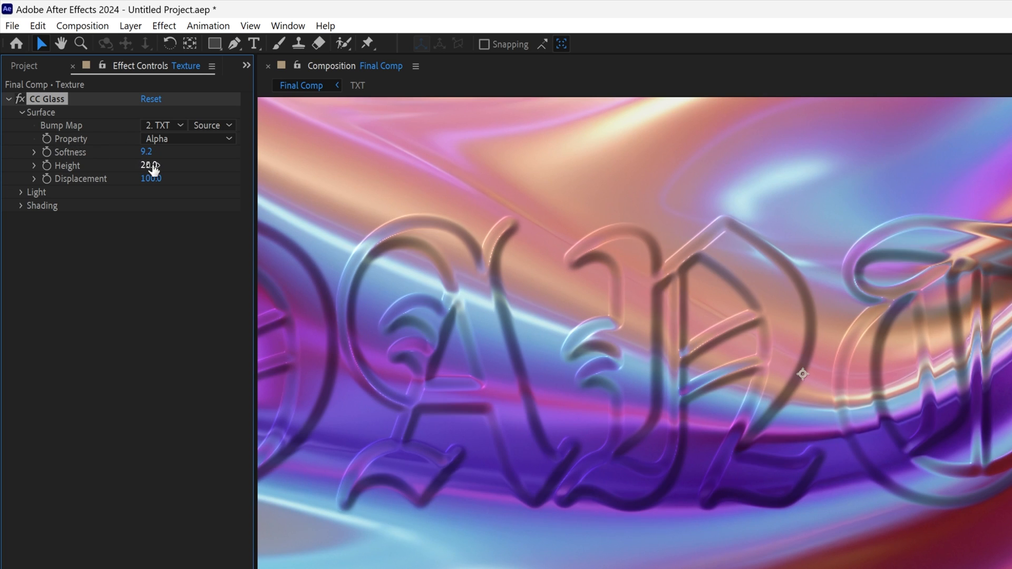
drag(150, 166, 176, 165)
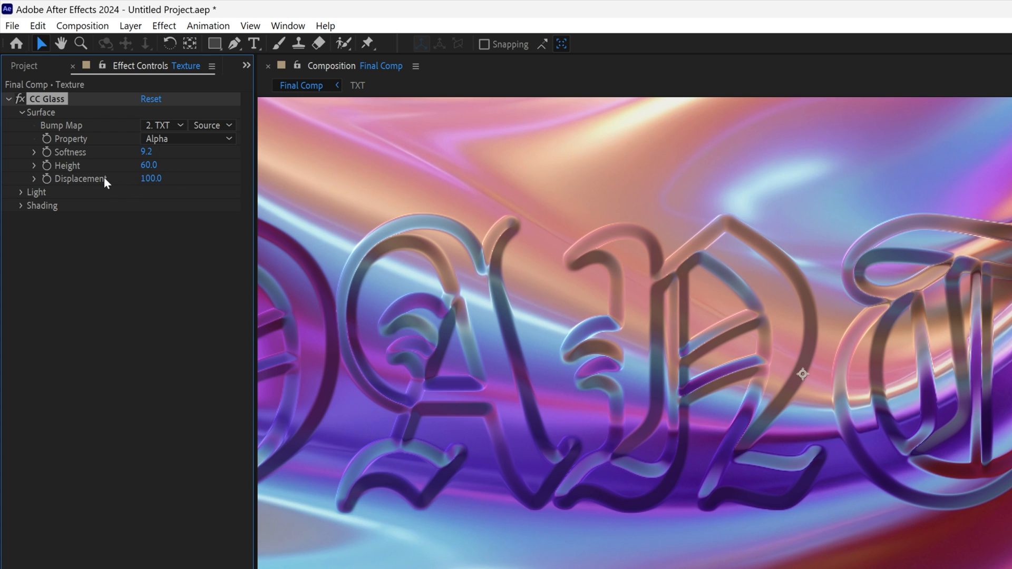
drag(150, 178, 194, 178)
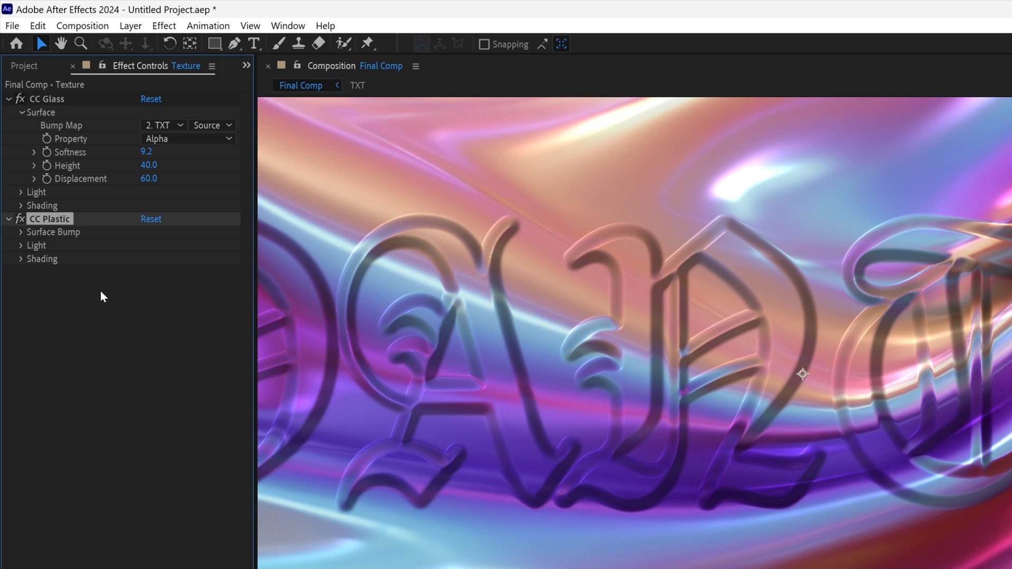
Set CC Plastic's surface bump to the TXT layer's alpha at softness 5.5, height 1.0
click(21, 232)
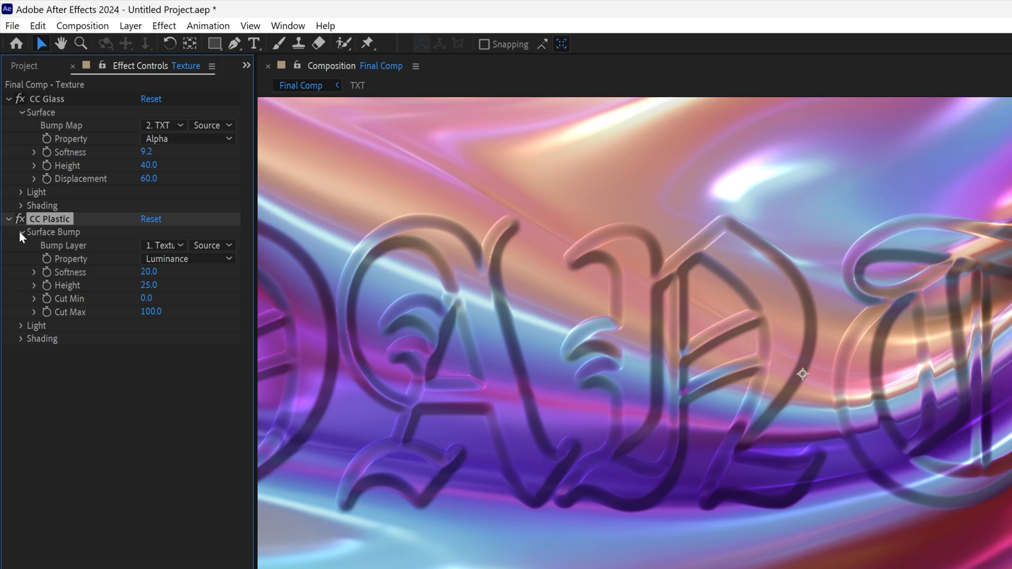
click(161, 244)
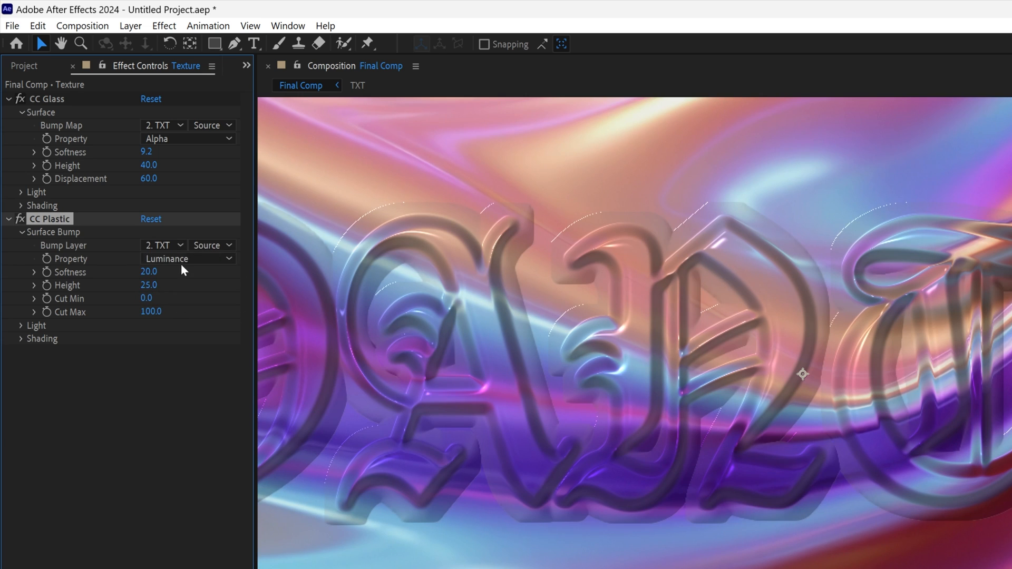
click(188, 258)
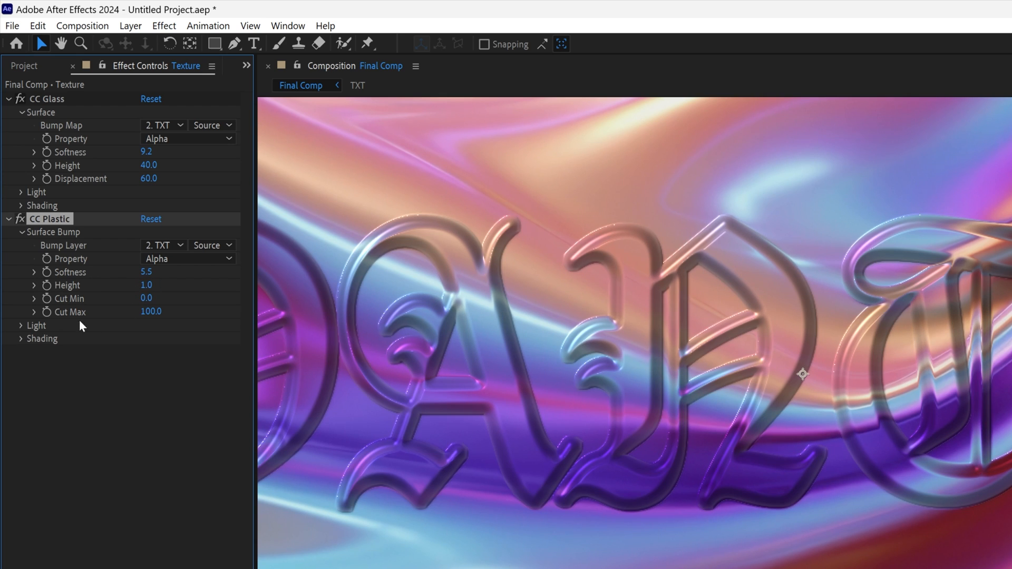
click(20, 192)
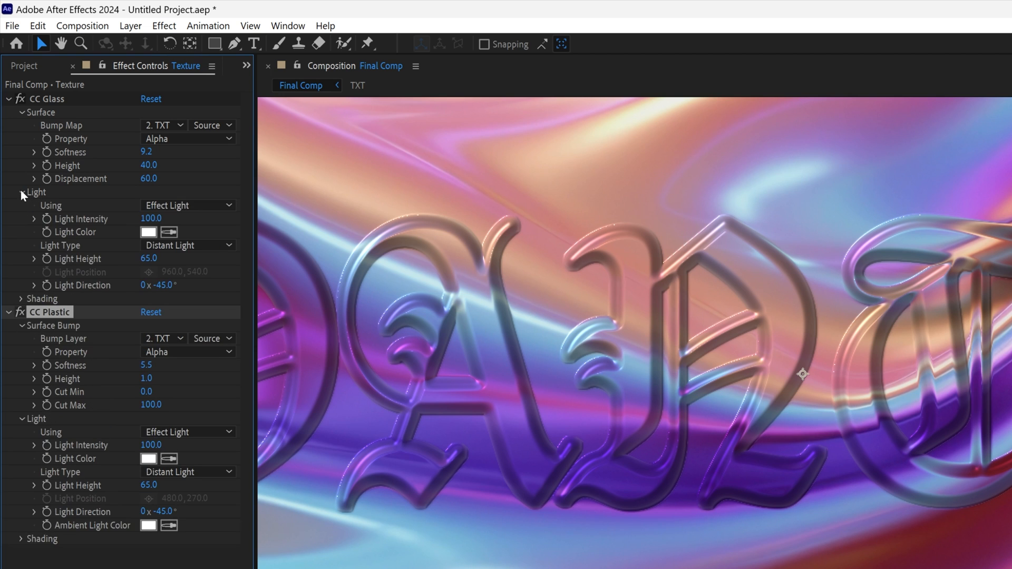
Raise CC Glass light intensity to 133
drag(150, 218, 174, 218)
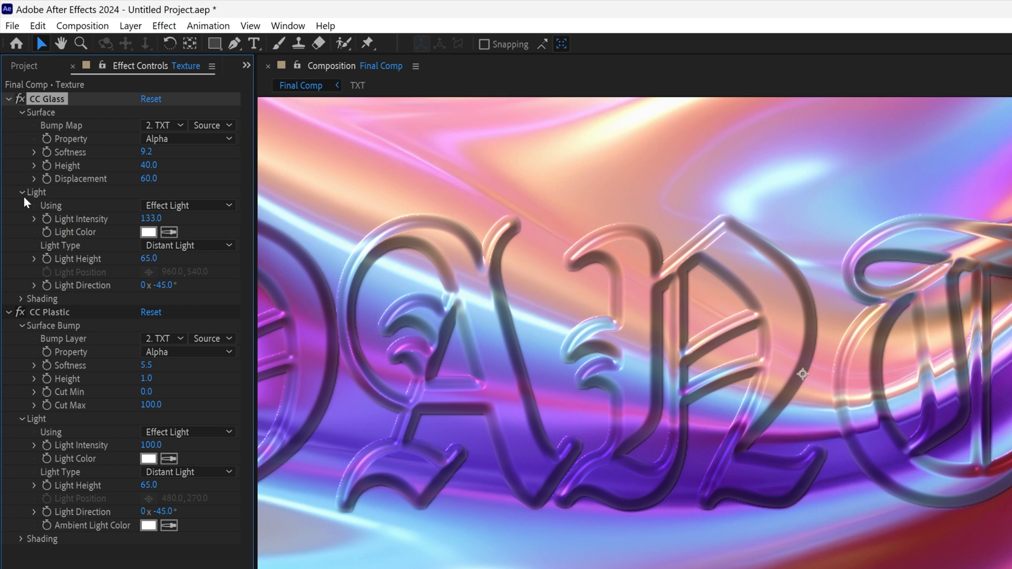
click(20, 192)
text(blobby)
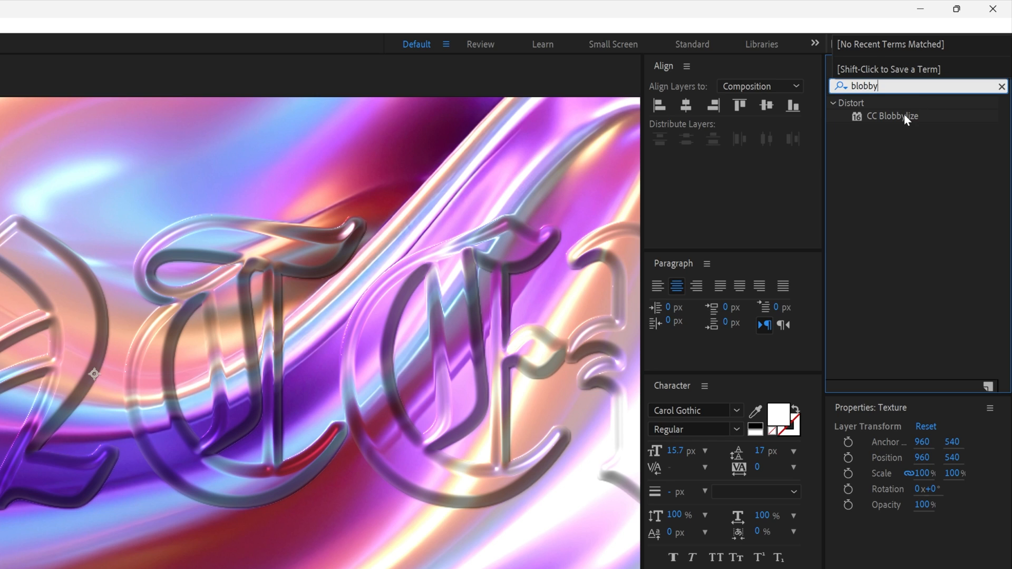
Apply CC Blobbylize using the TXT layer's alpha, softness 12, cut away 34
double_click(893, 116)
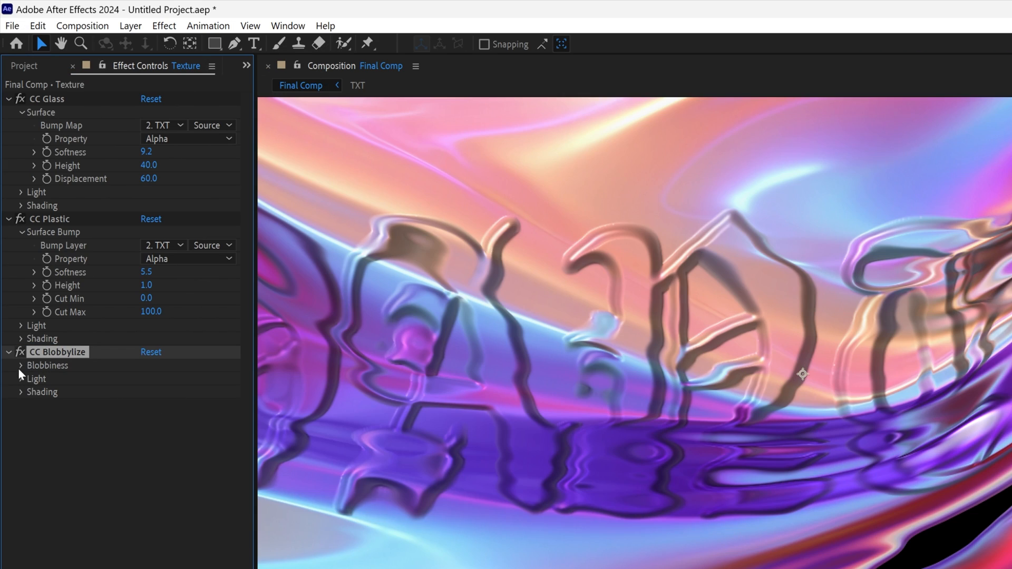
click(21, 365)
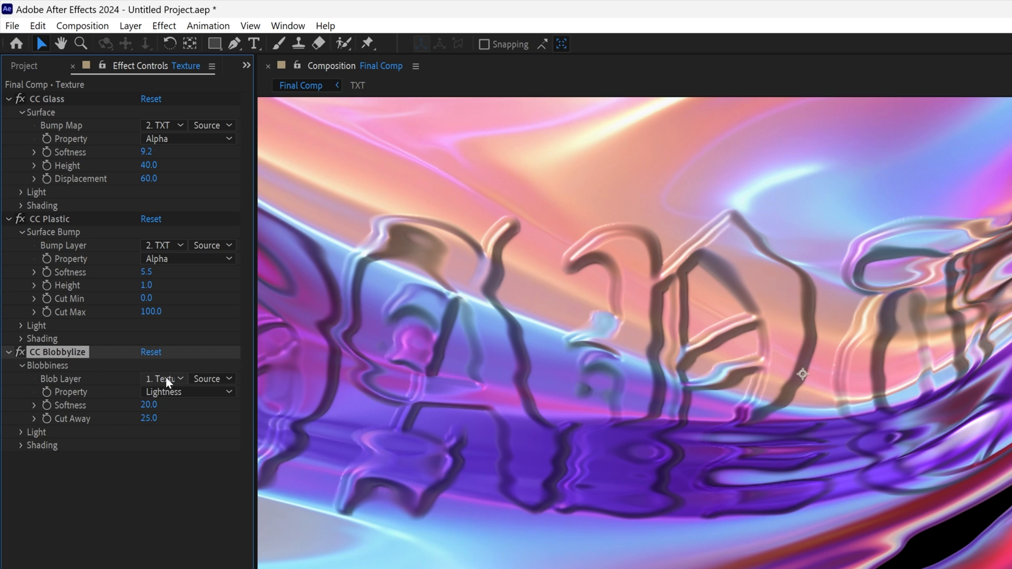
click(160, 379)
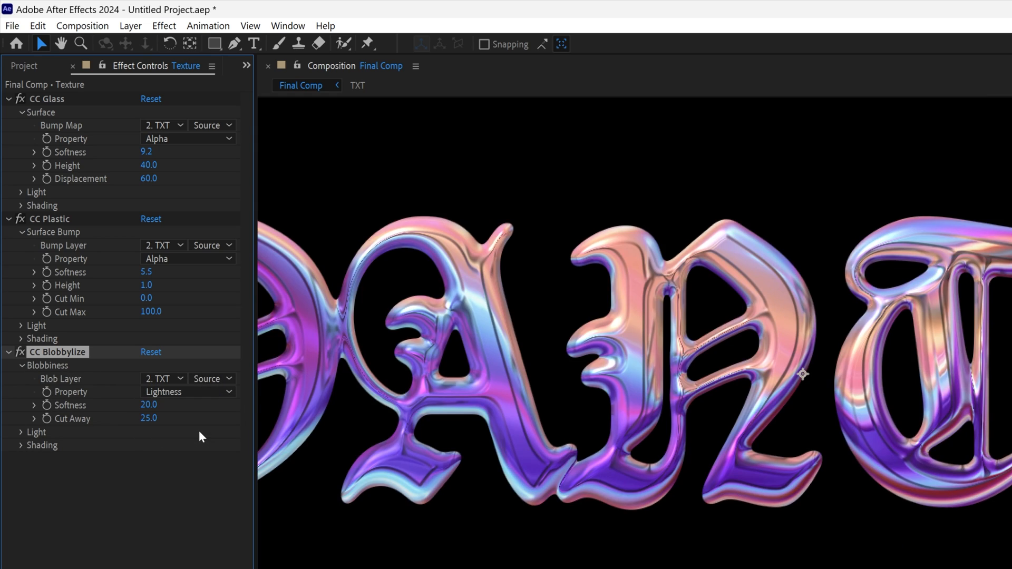
click(188, 392)
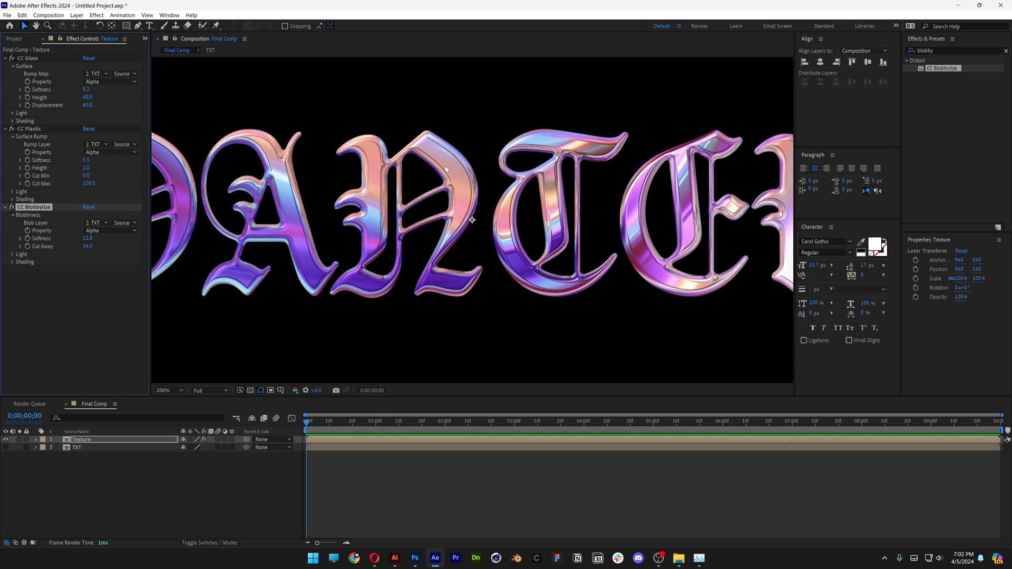
mouse_move(390, 254)
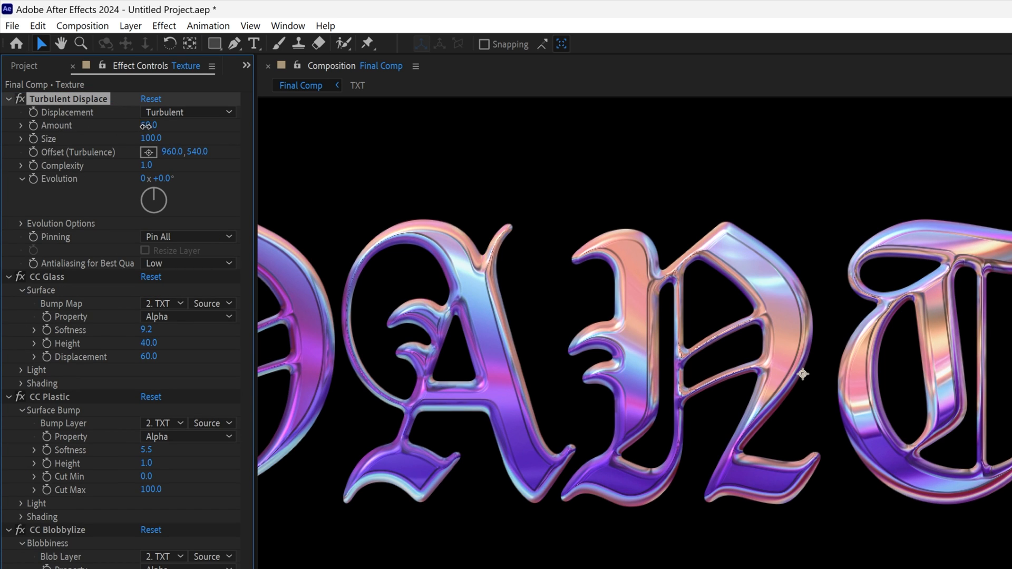
Set Turbulent Displace amount to 404 and size to 125
drag(148, 126, 235, 125)
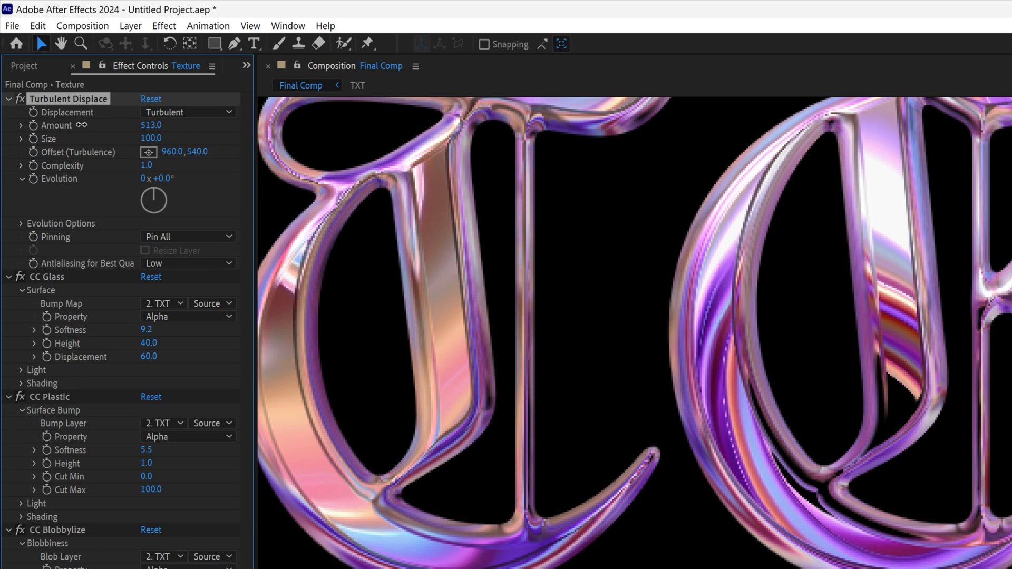
drag(151, 126, 151, 126)
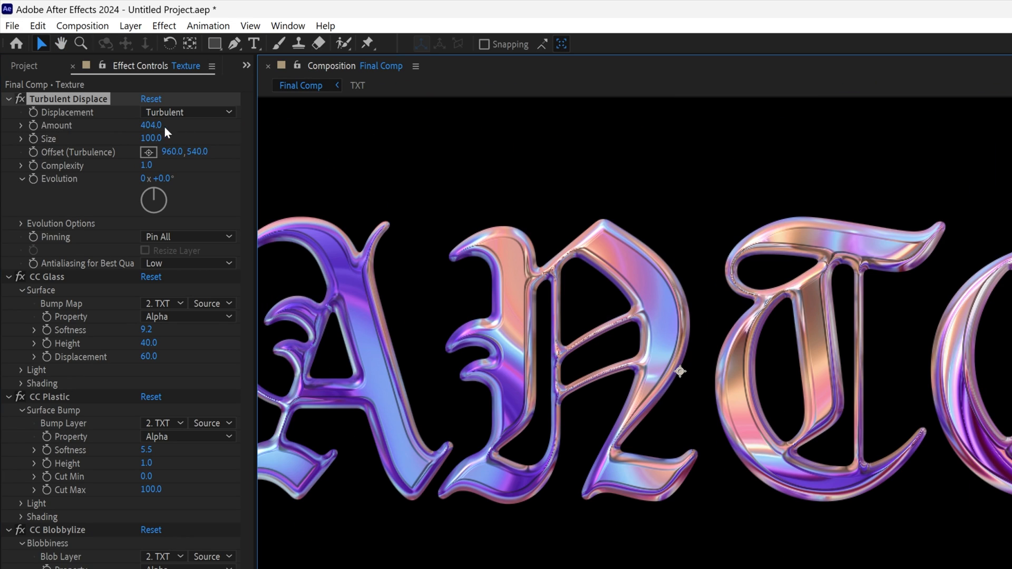
drag(150, 138, 187, 138)
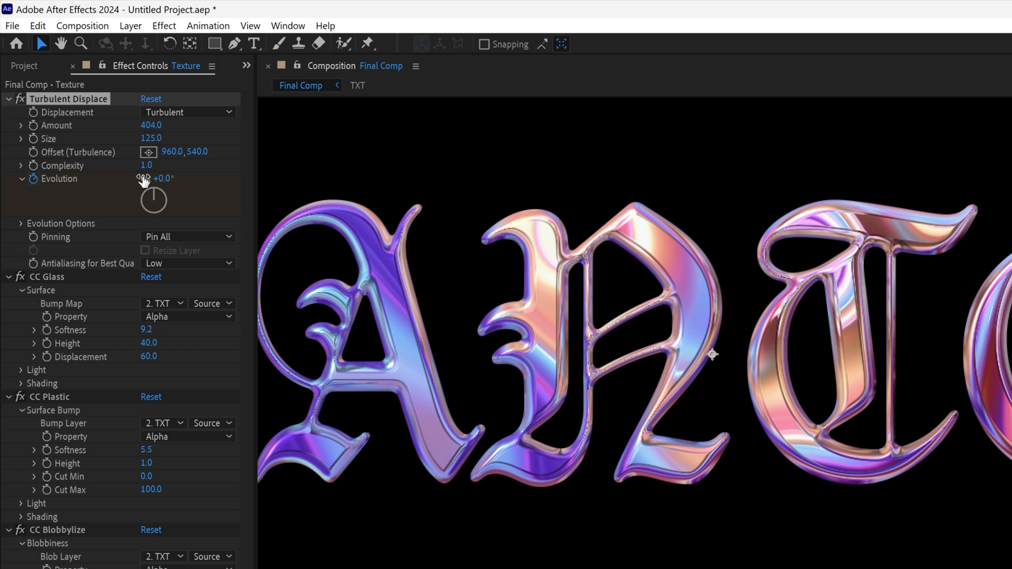
Keyframe Turbulent Displace Evolution at the start of the timeline
click(155, 179)
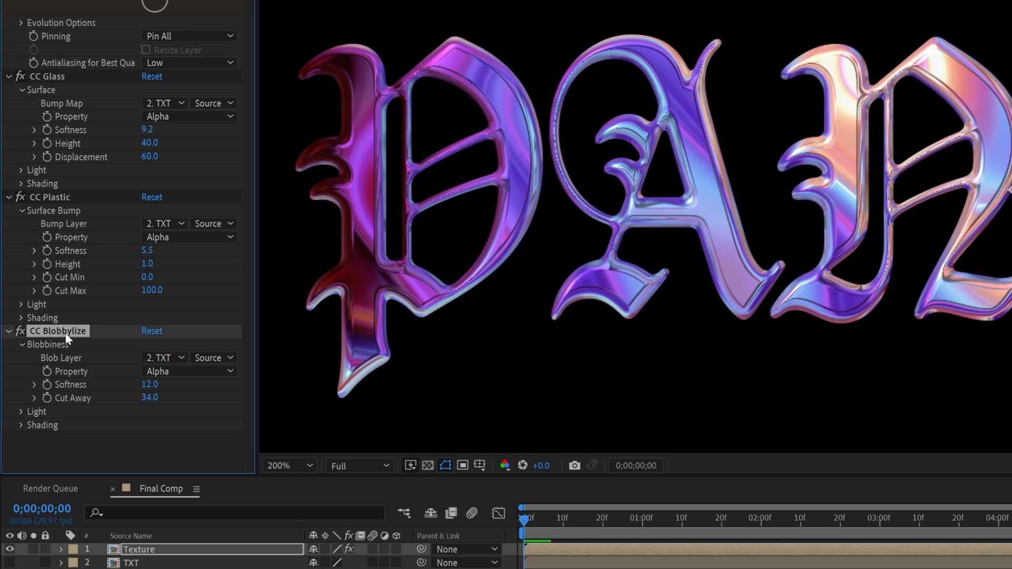
mouse_move(48, 387)
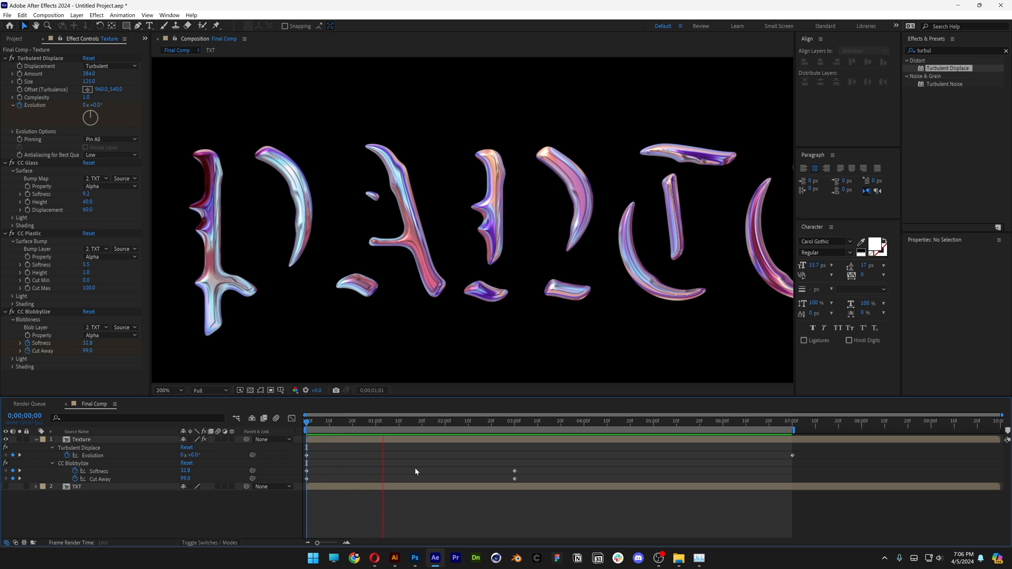
Scrub the timeline to preview the letters assembling into PANTER around three to four seconds
click(522, 421)
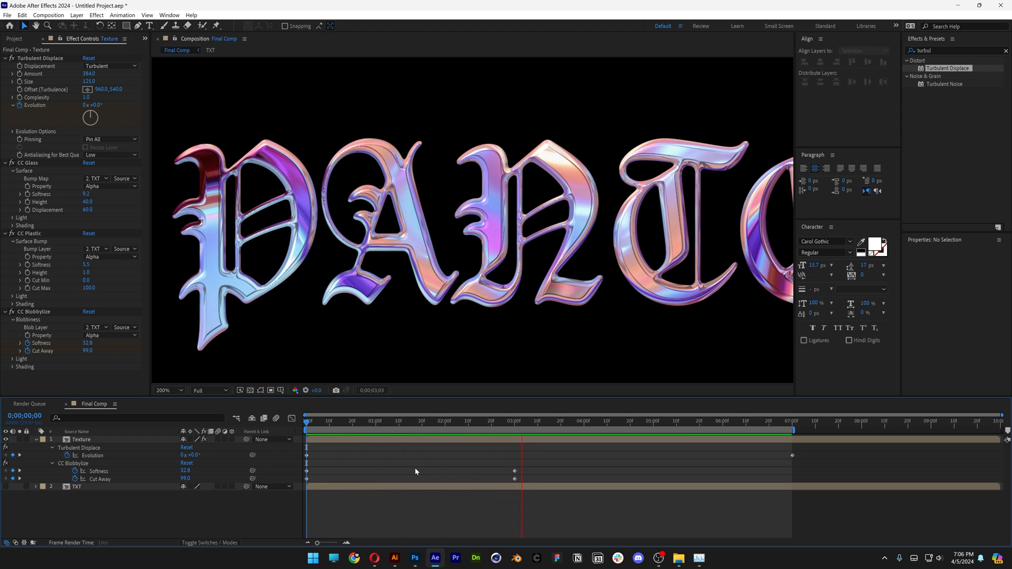
click(595, 420)
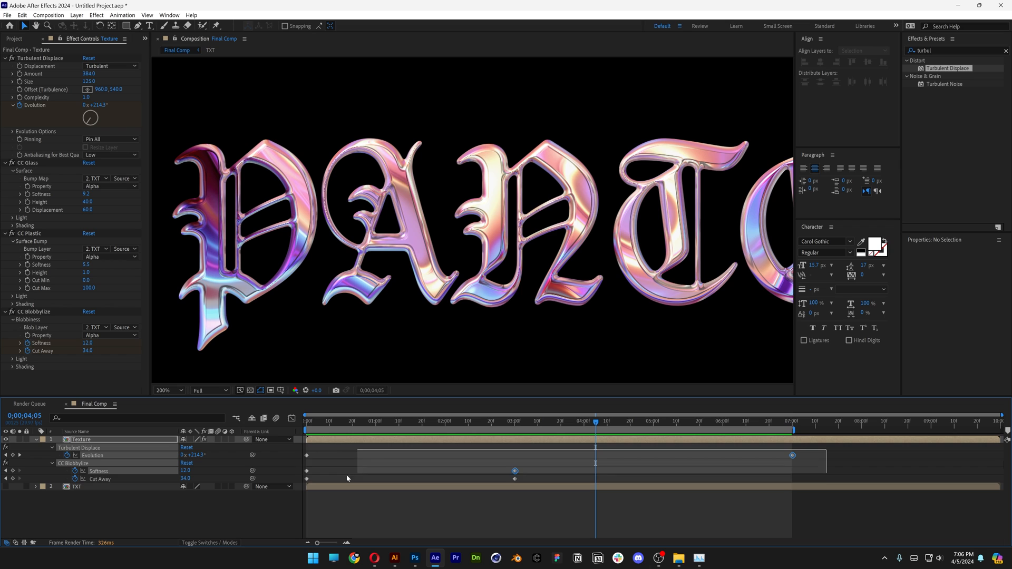